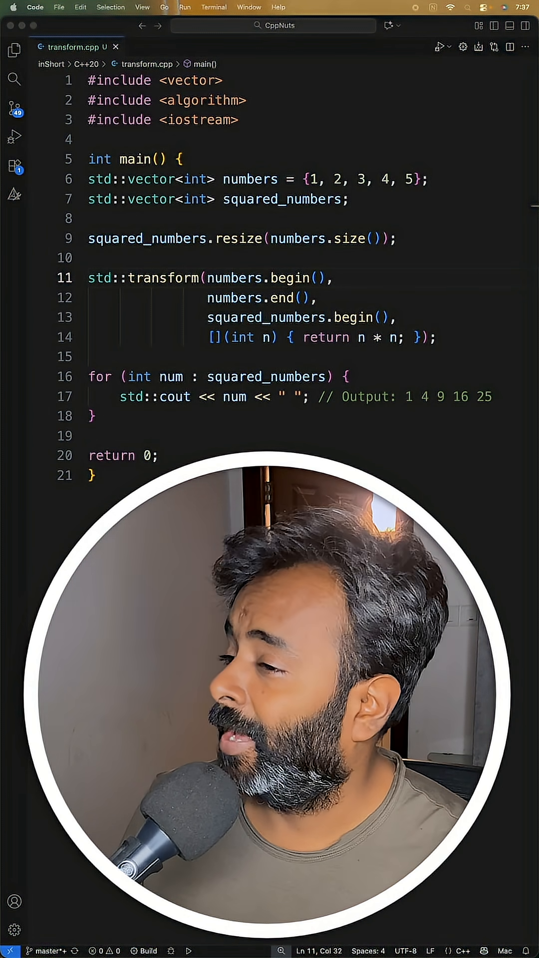
double_click(162, 279)
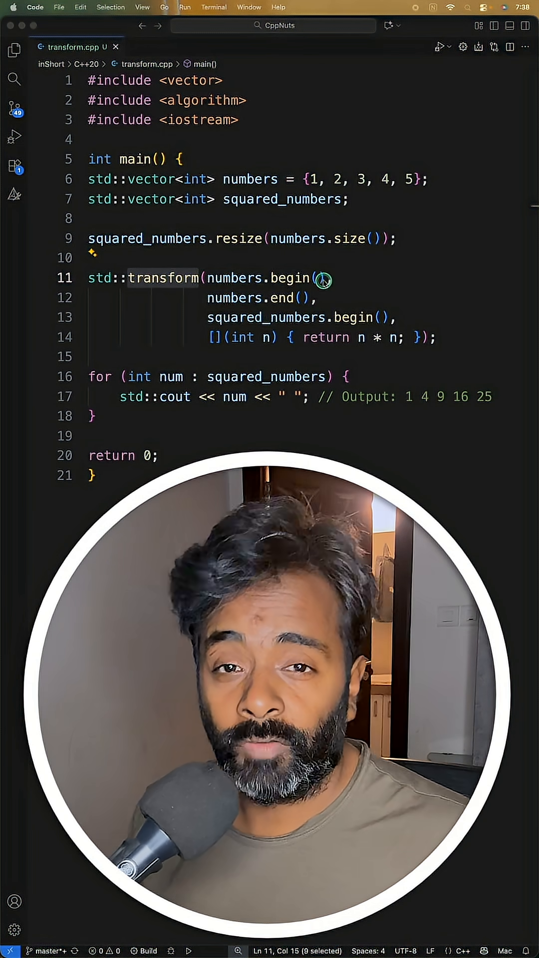
left_click(334, 278)
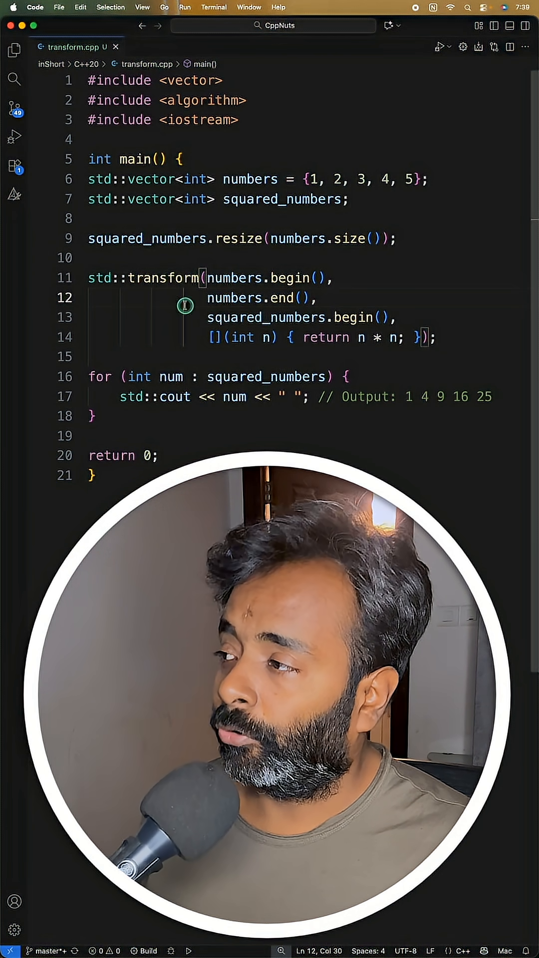
double_click(236, 278)
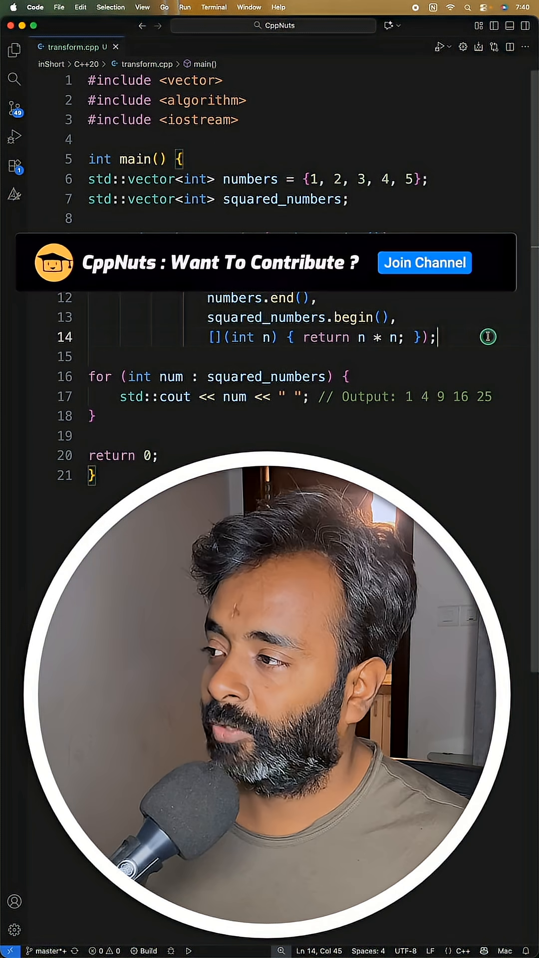
left_click(424, 263)
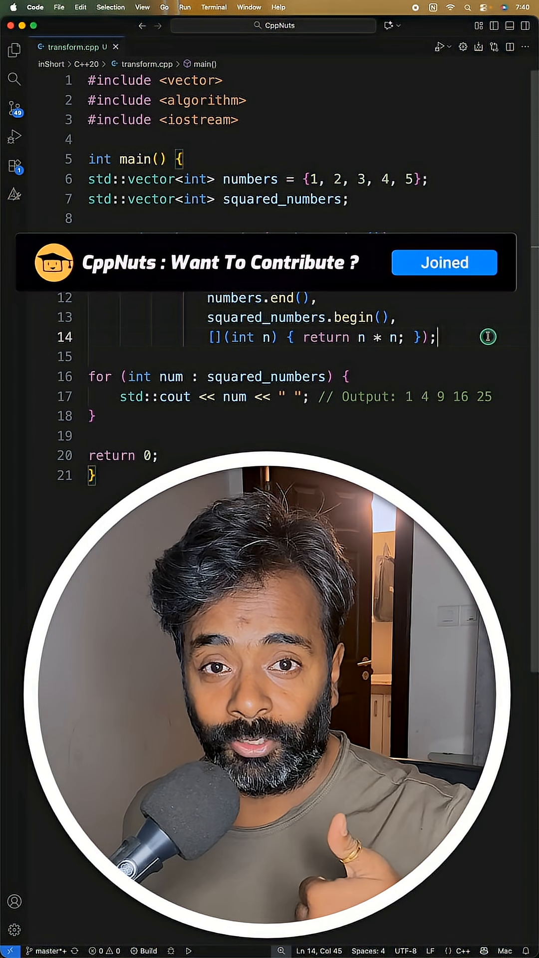